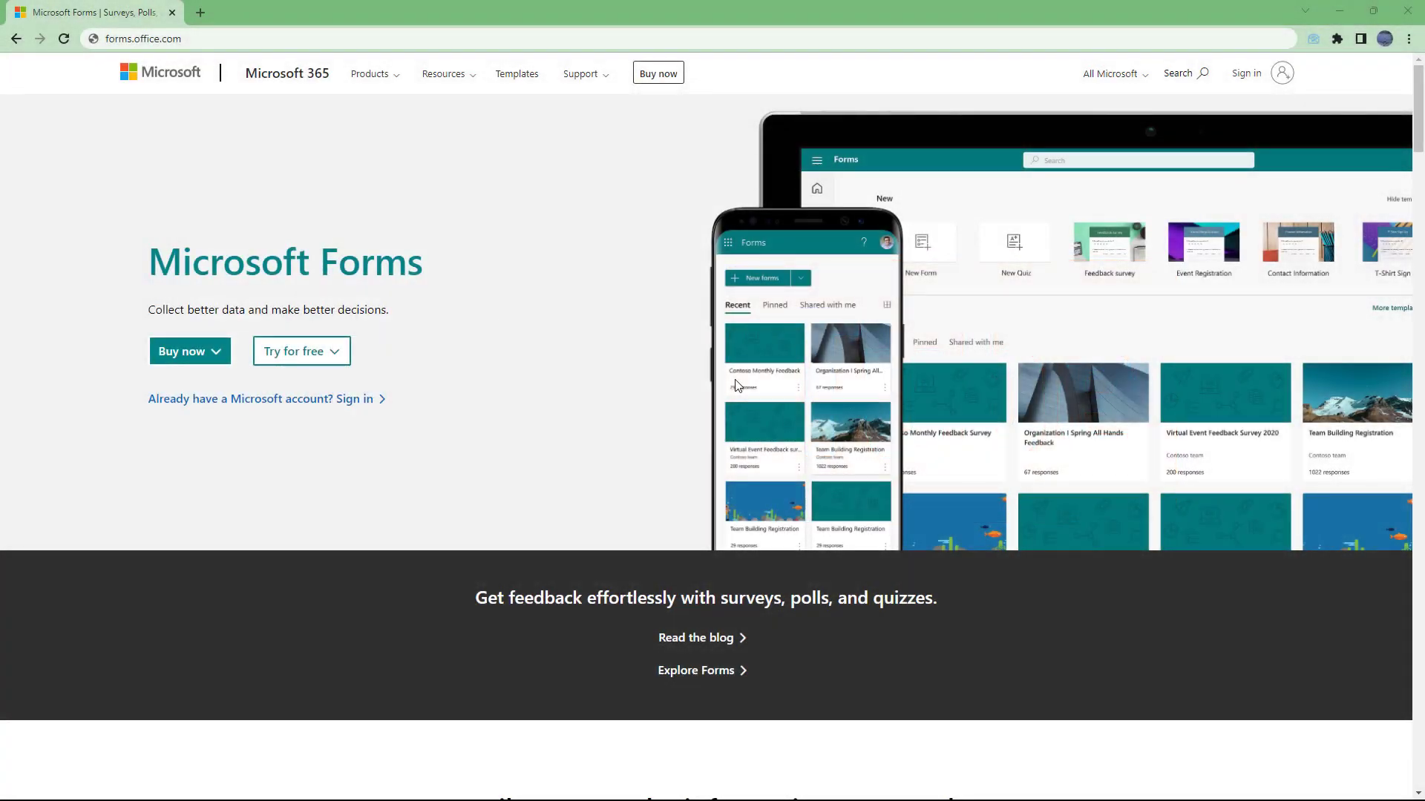
pyautogui.moveTo(617, 356)
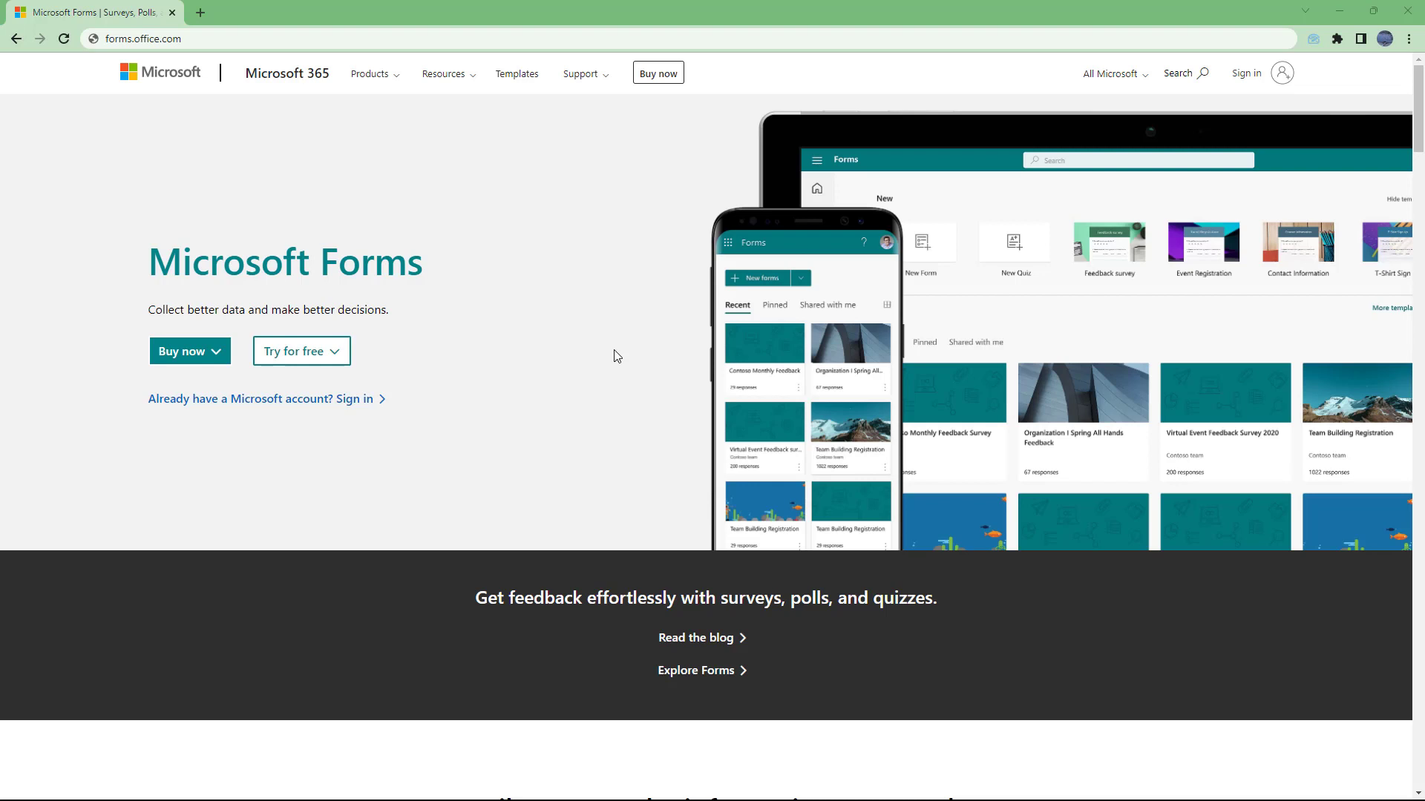
pyautogui.moveTo(256, 89)
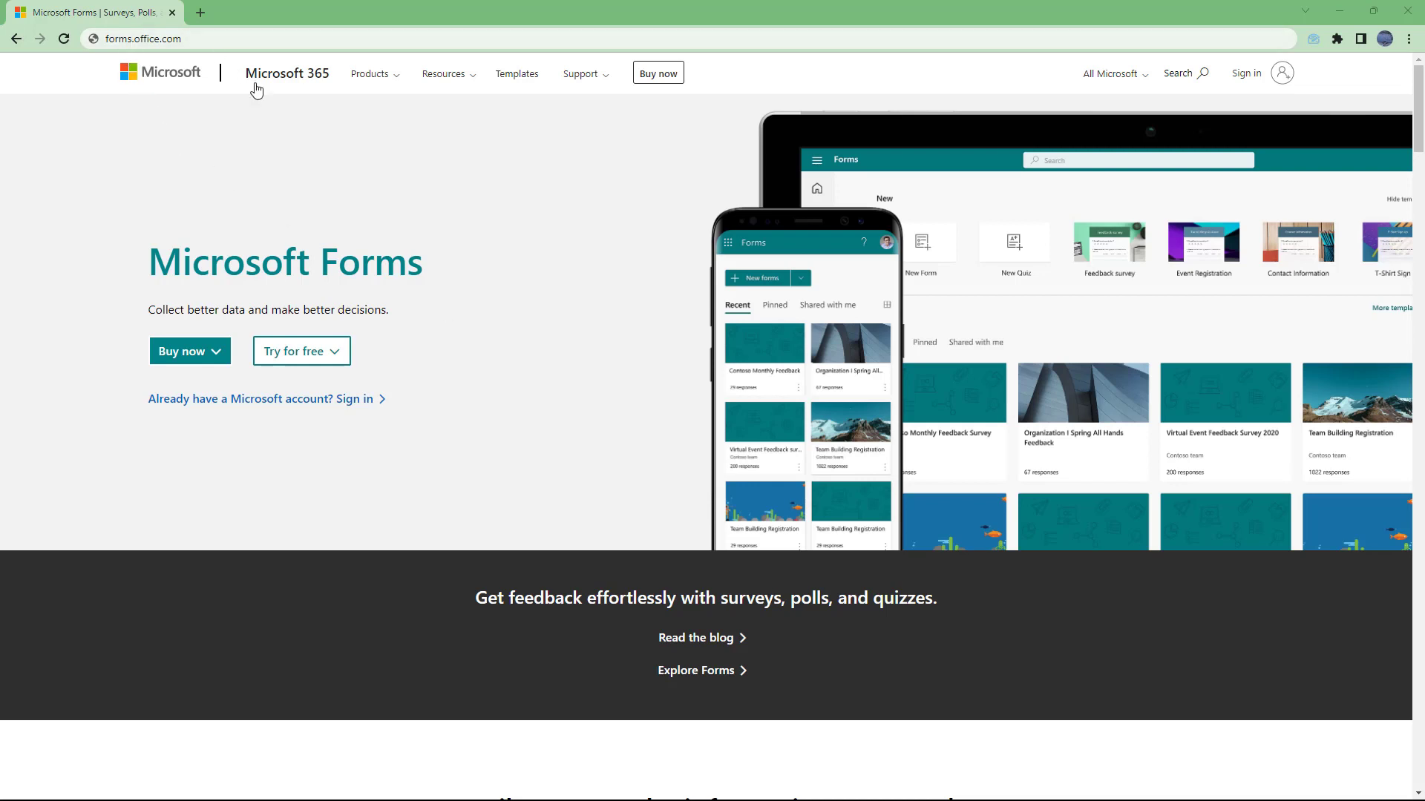
pyautogui.moveTo(336, 143)
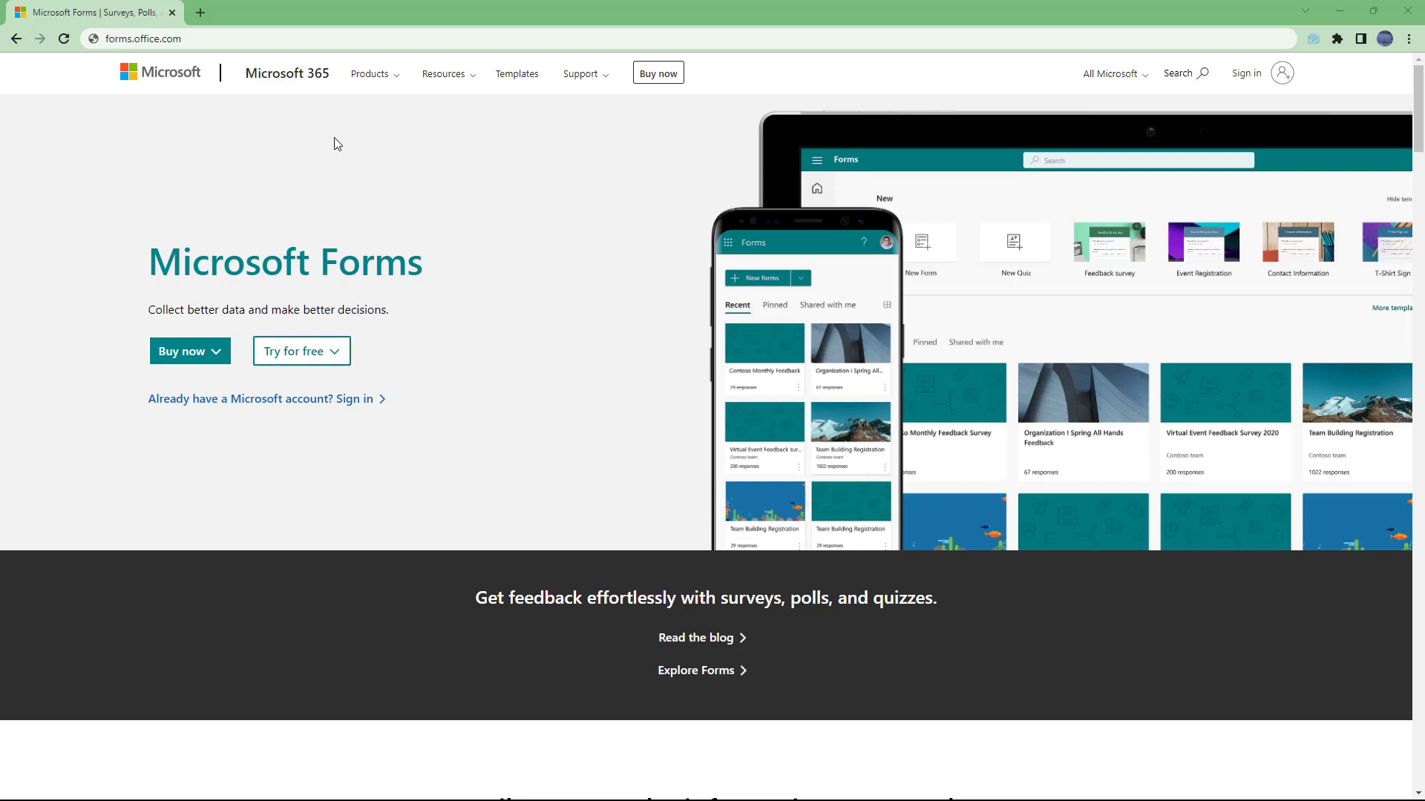
pyautogui.moveTo(336, 264)
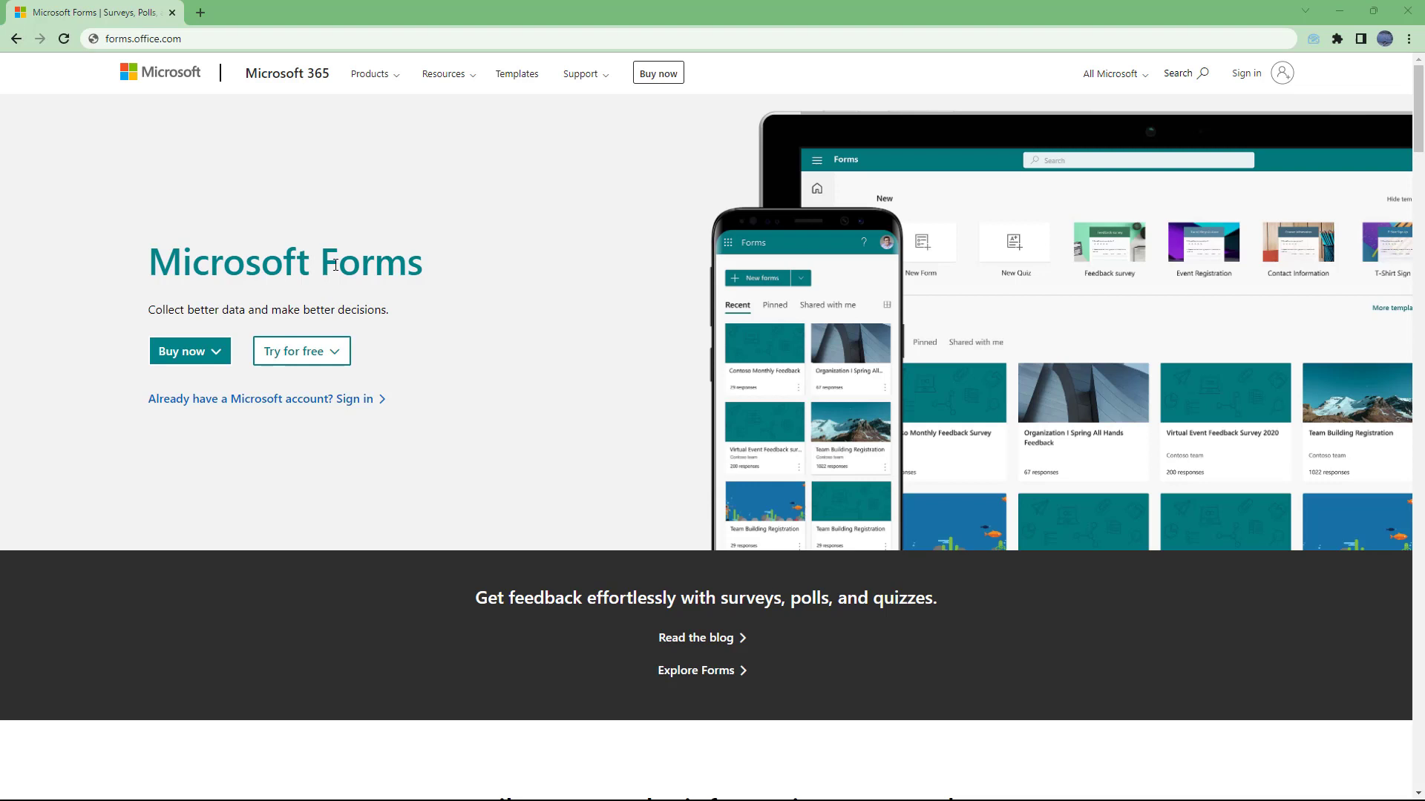
pyautogui.moveTo(741, 626)
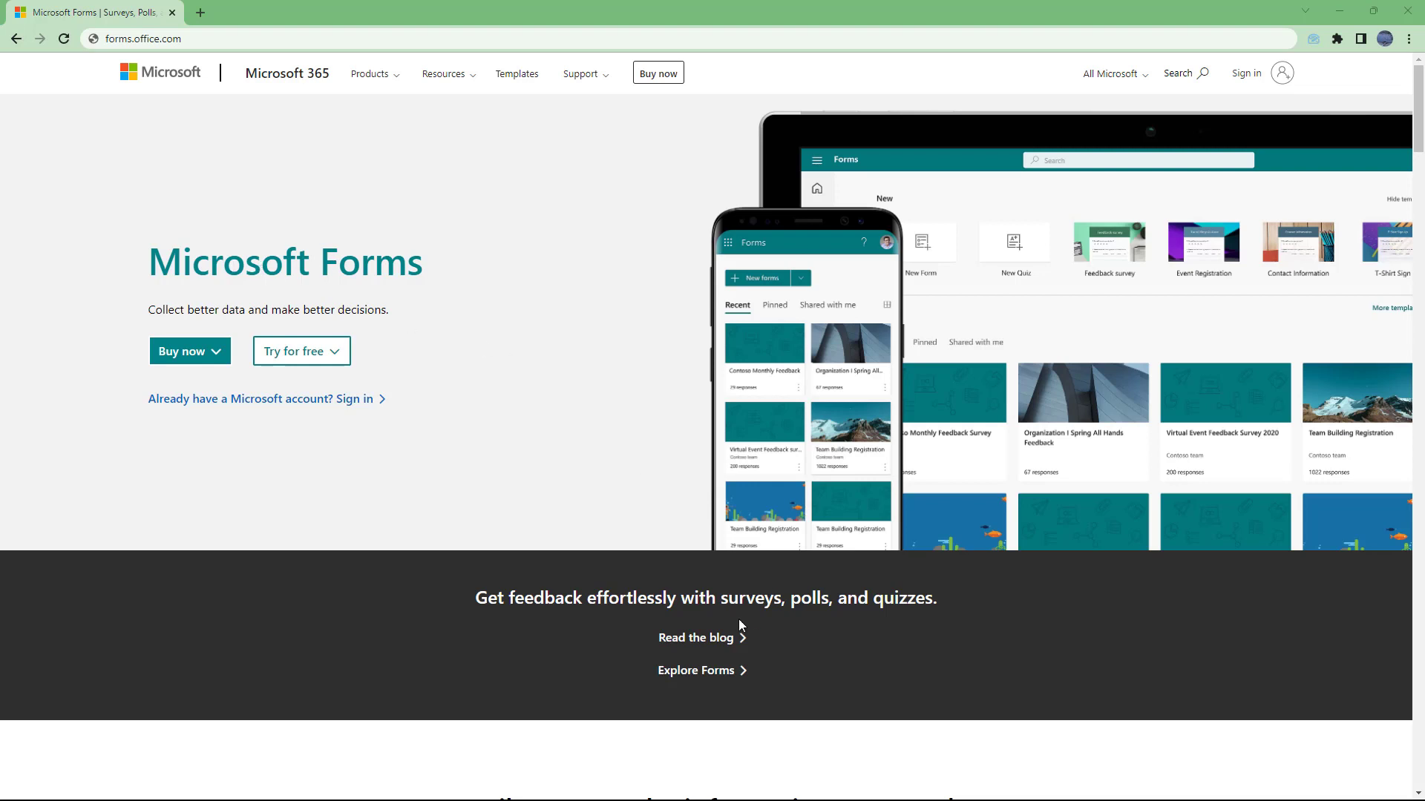
pyautogui.moveTo(654, 610)
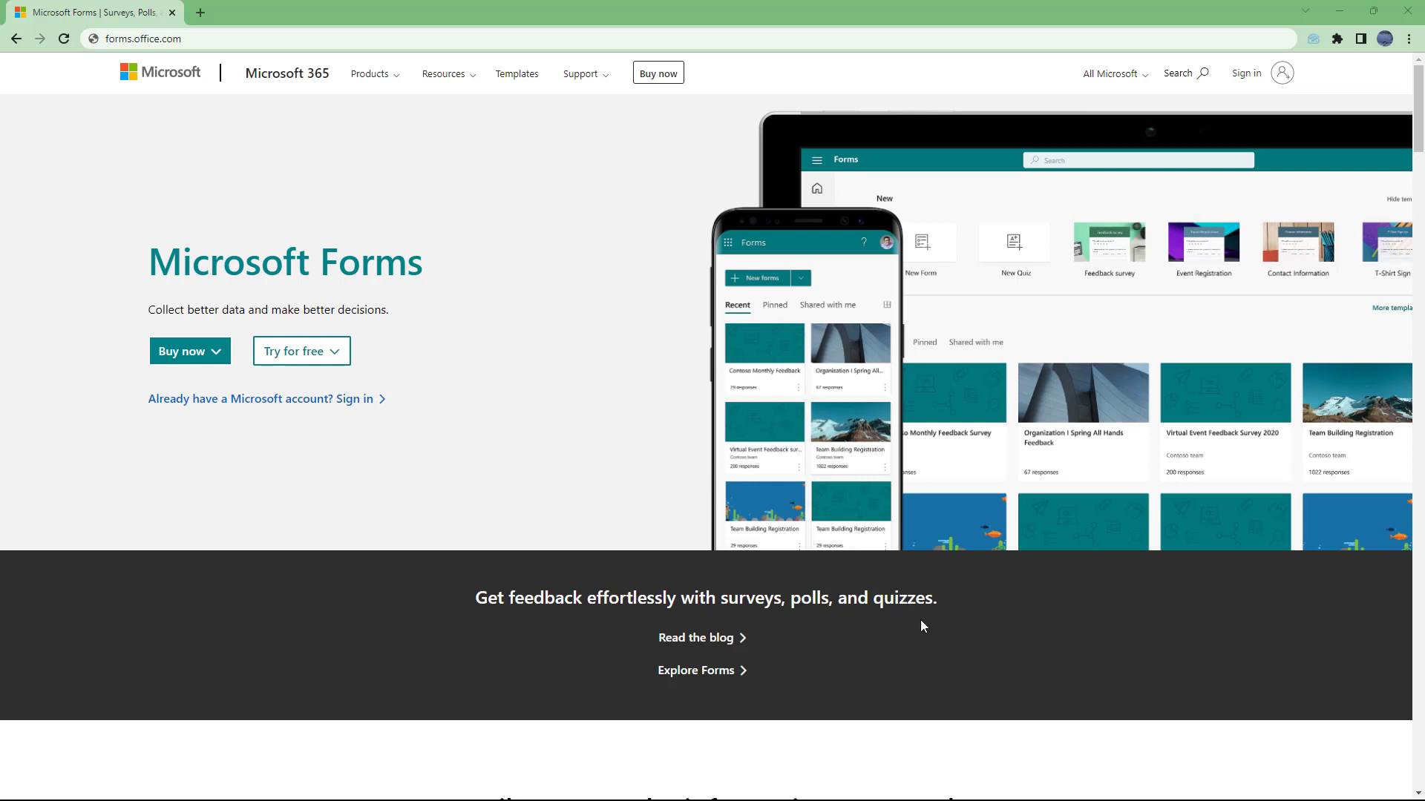
pyautogui.moveTo(898, 619)
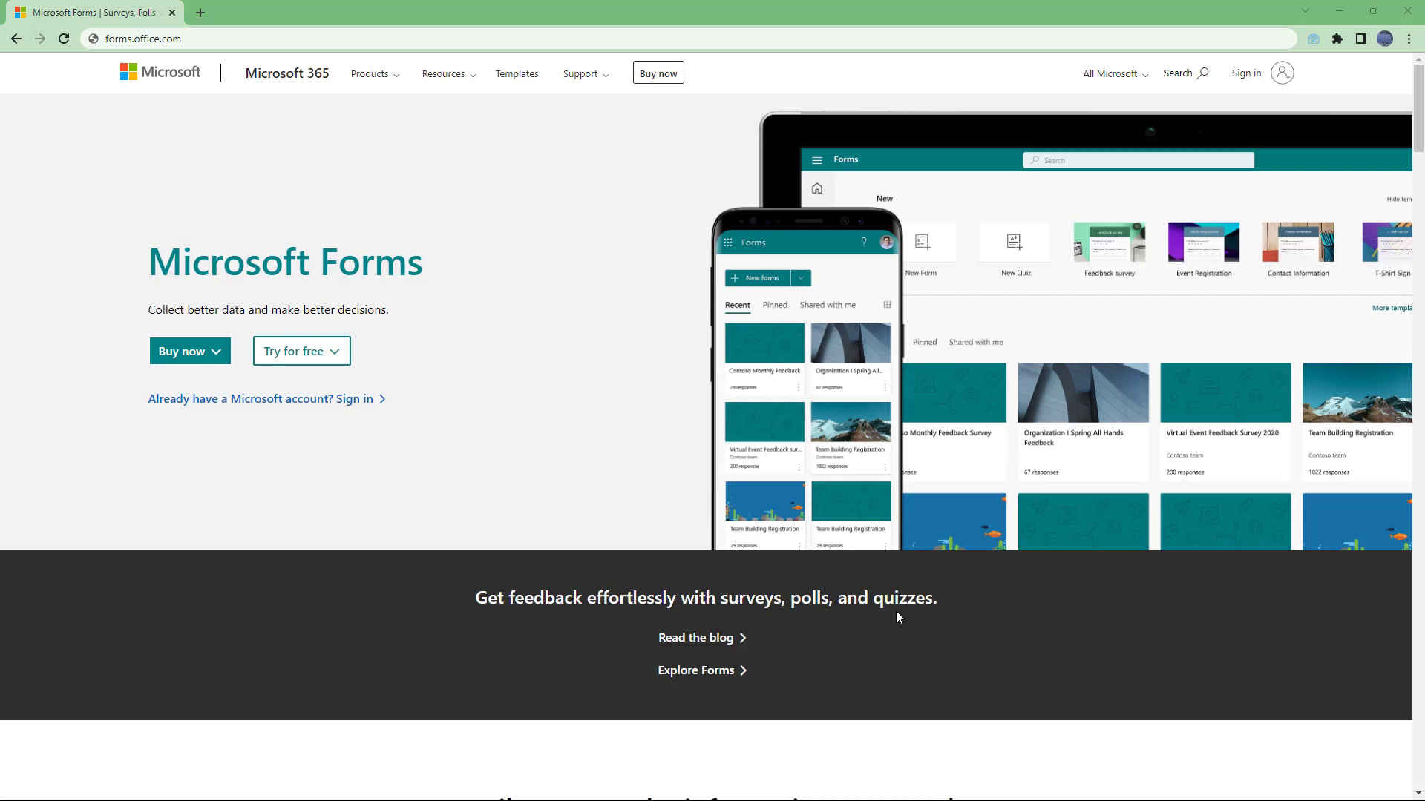
pyautogui.moveTo(461, 508)
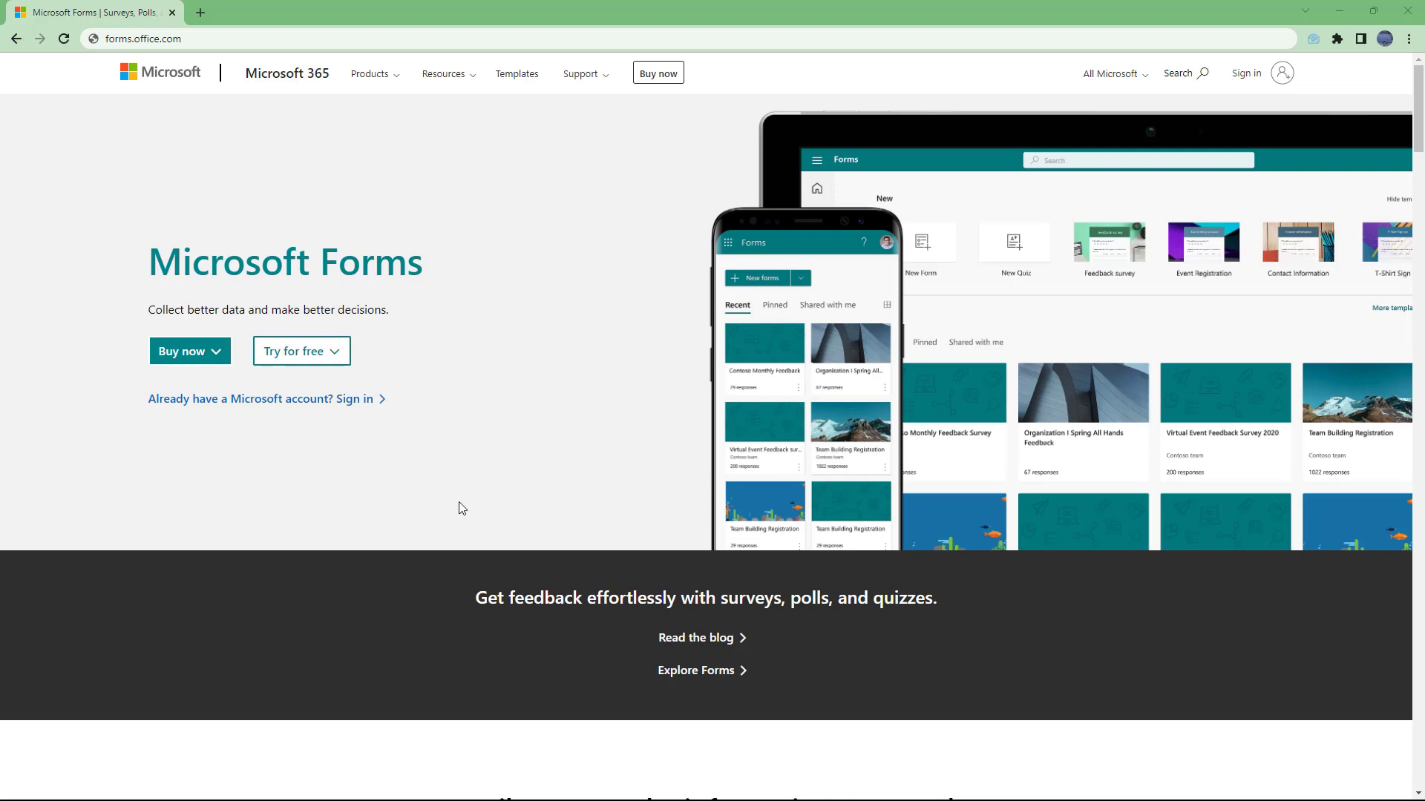
pyautogui.moveTo(399, 551)
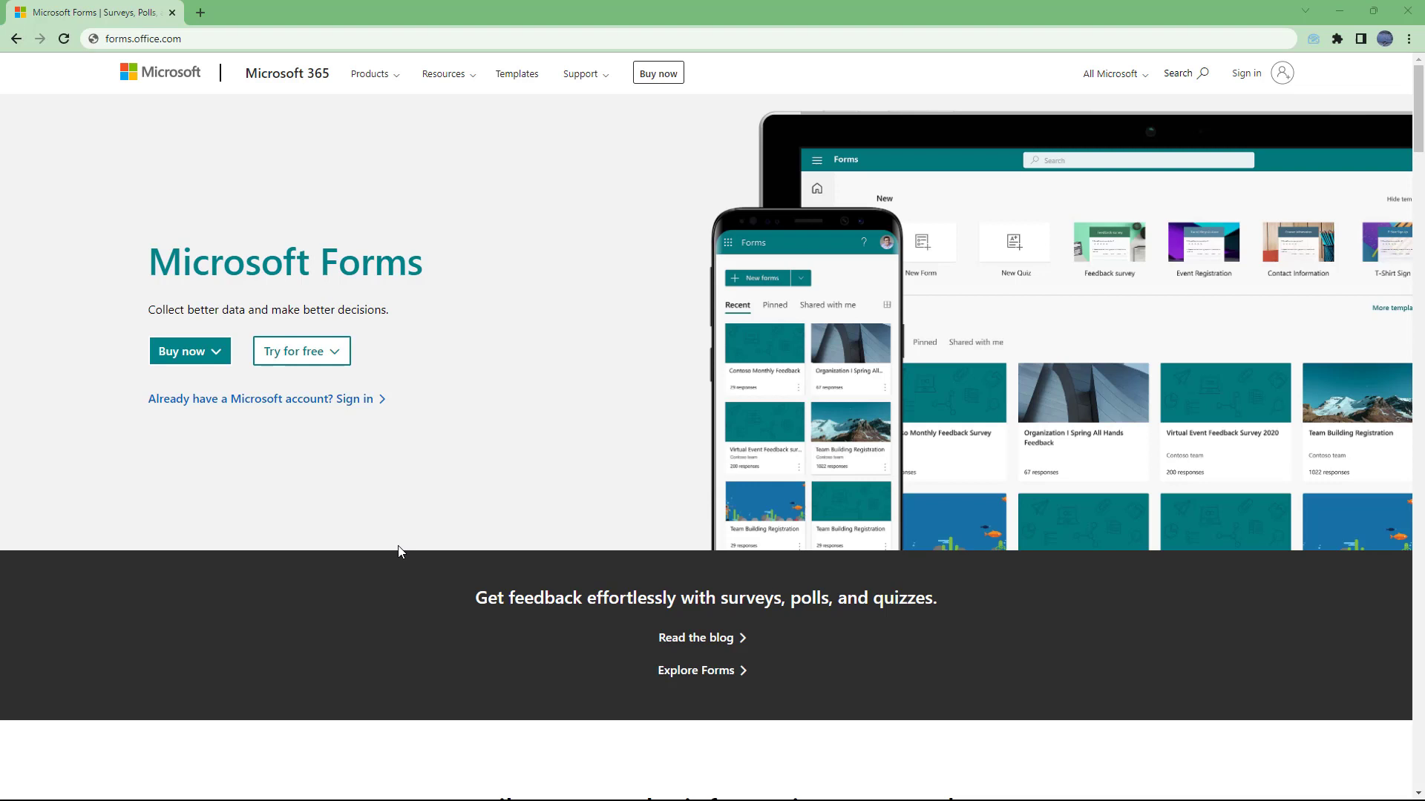
pyautogui.moveTo(373, 524)
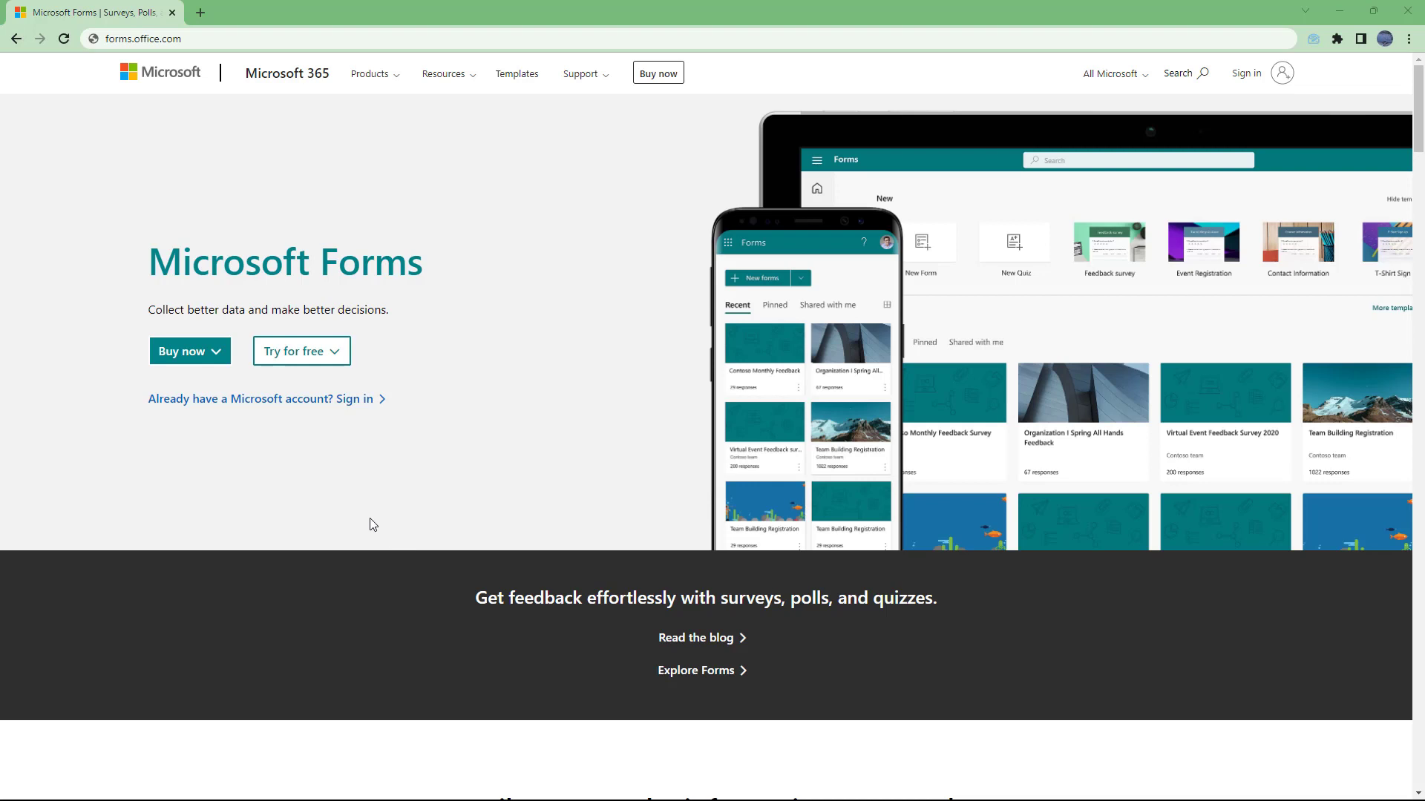
pyautogui.moveTo(191, 408)
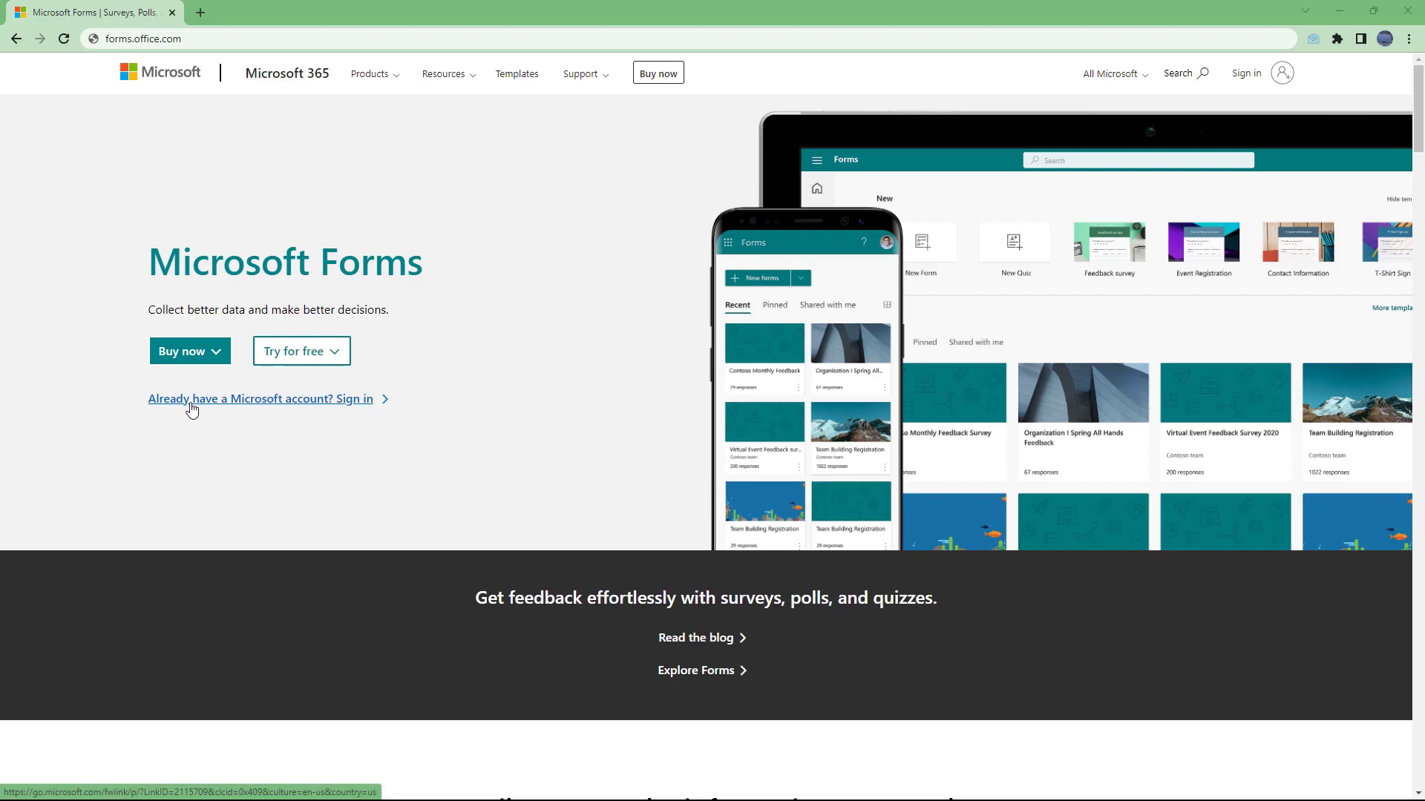
pyautogui.moveTo(285, 412)
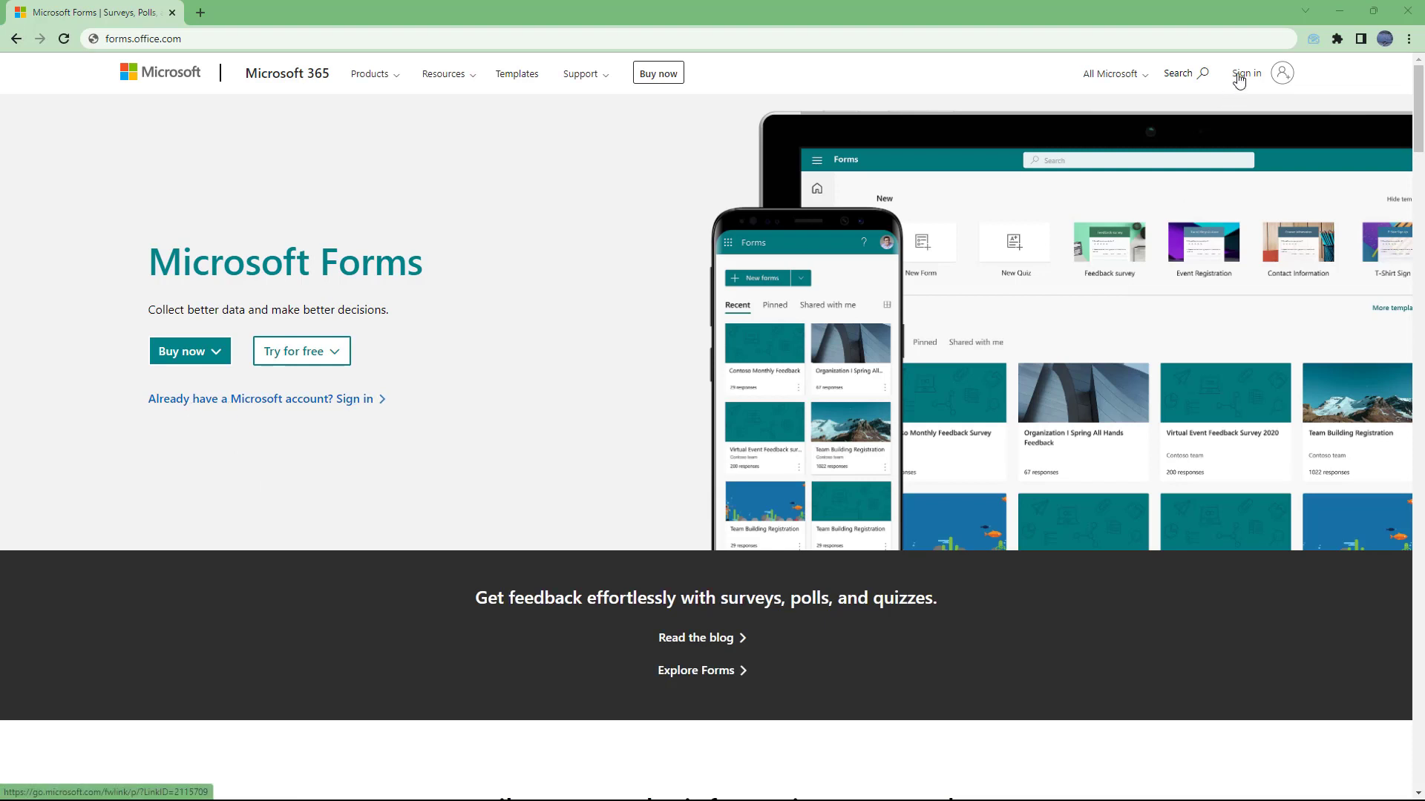
# Sign in as 'tutortube', submit the password, and choose Yes to stay signed in
pyautogui.click(1245, 73)
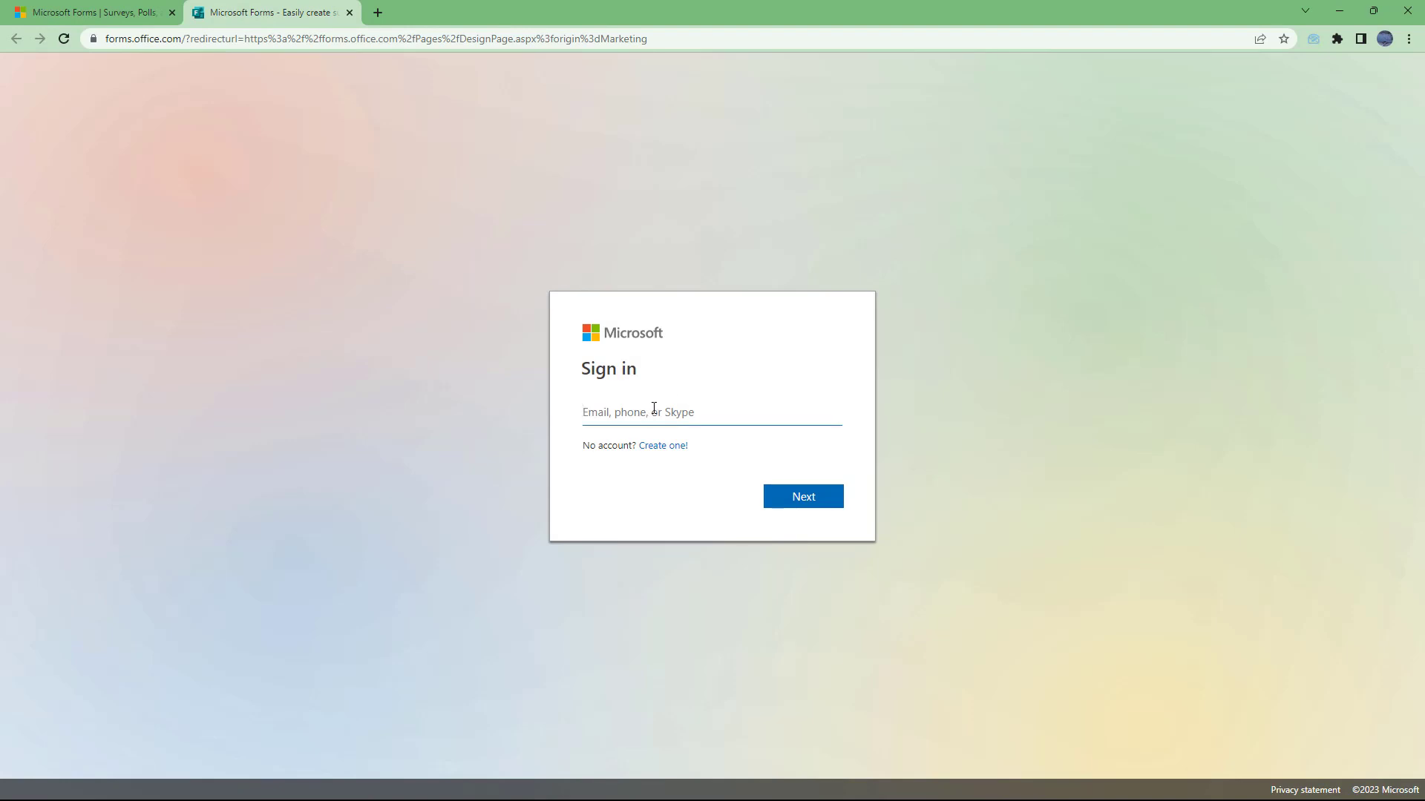
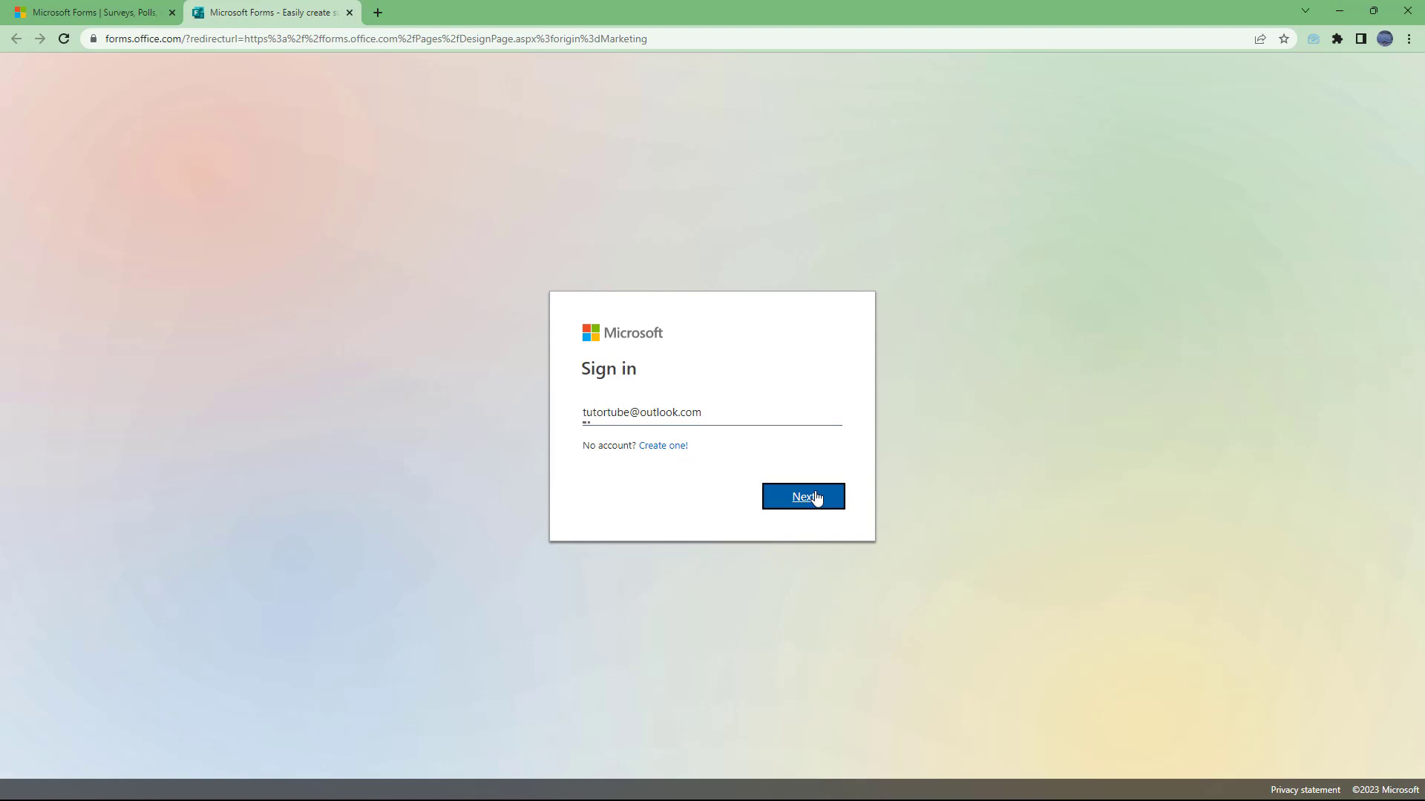
pyautogui.click(803, 497)
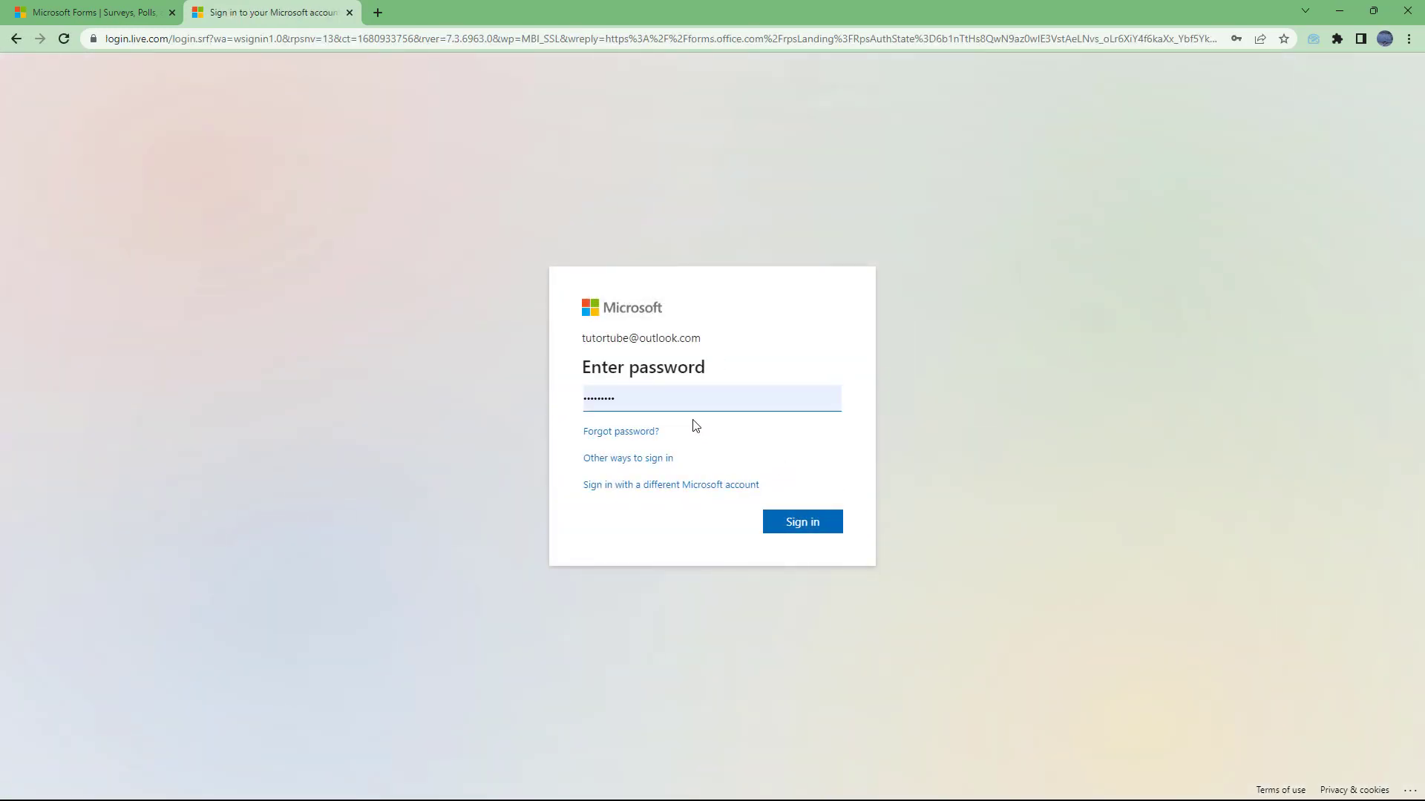
pyautogui.click(802, 522)
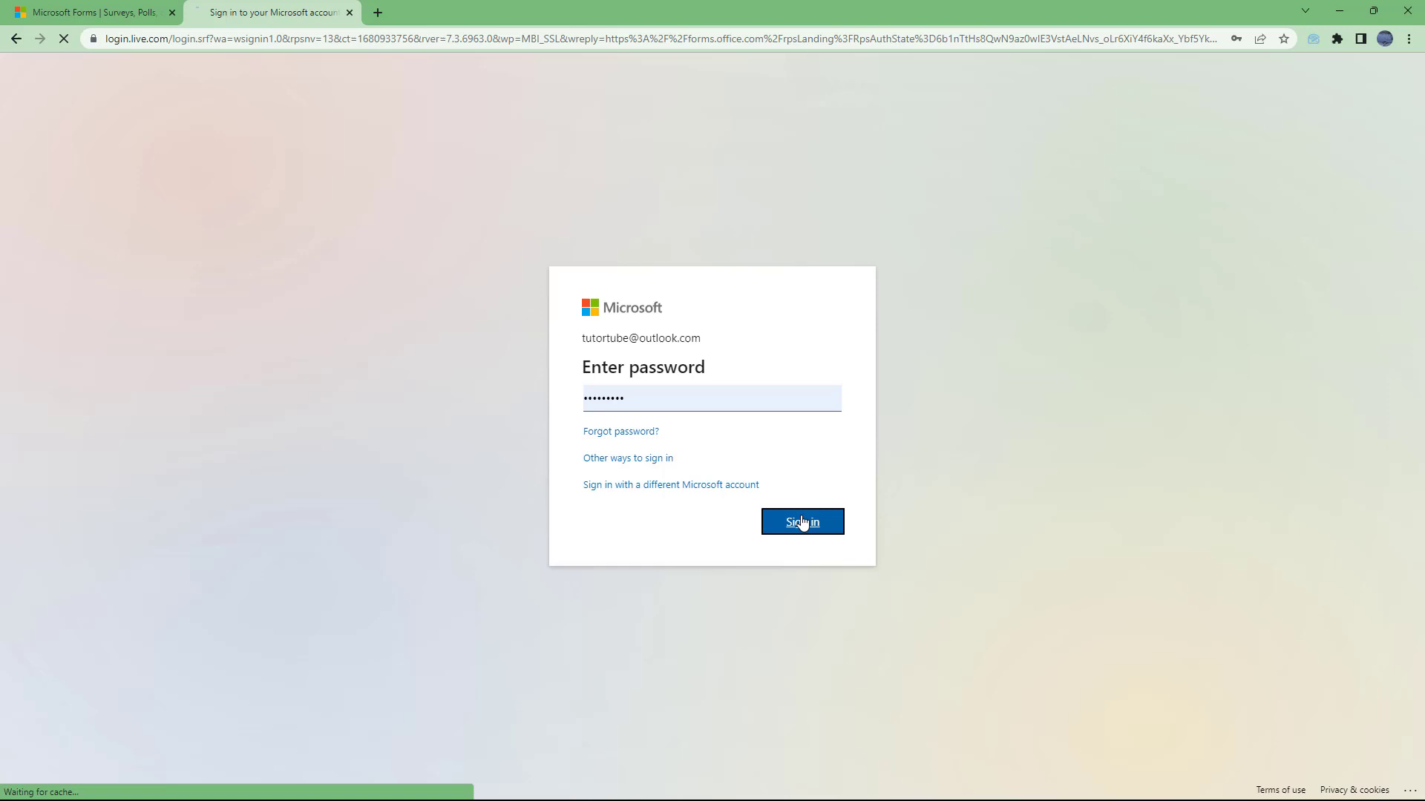
pyautogui.click(802, 521)
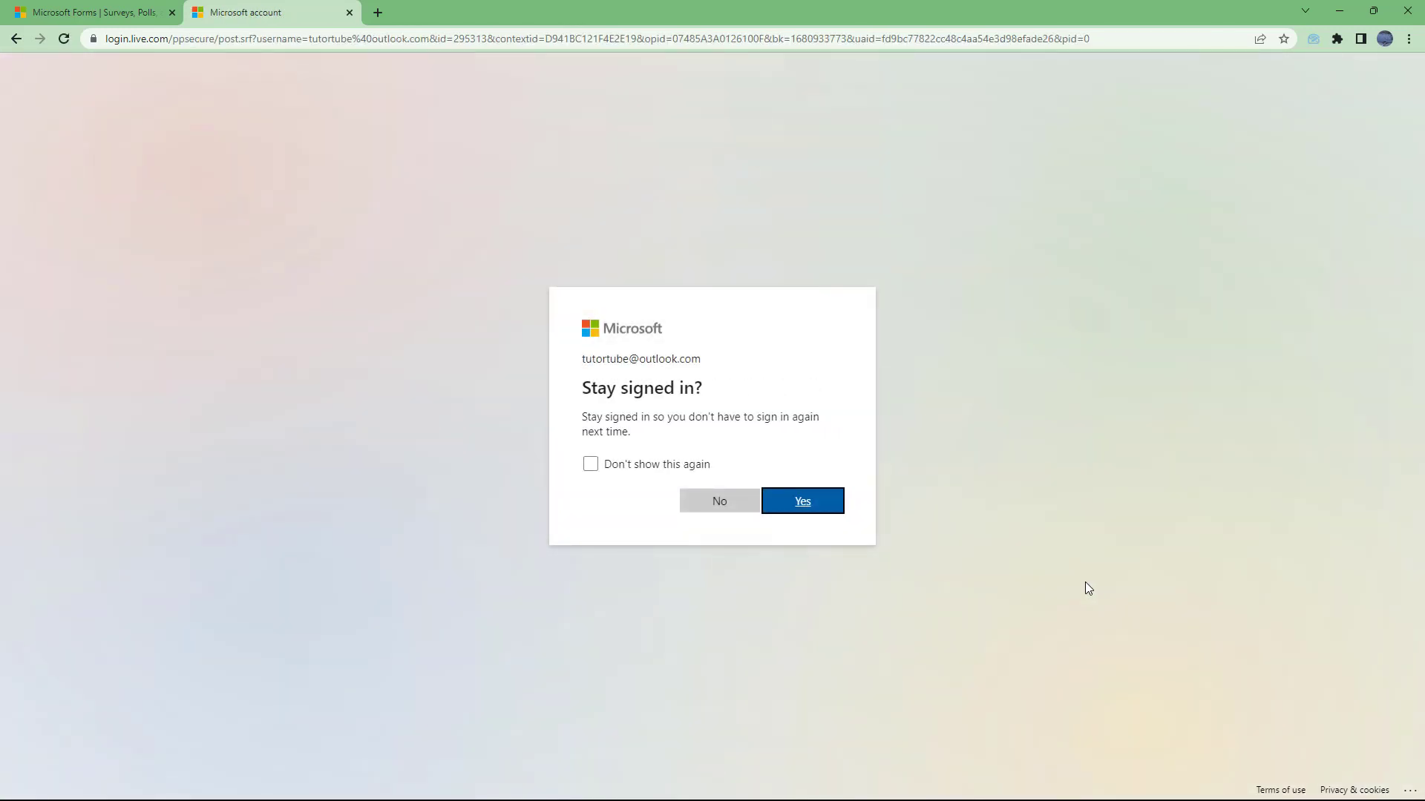
pyautogui.moveTo(779, 501)
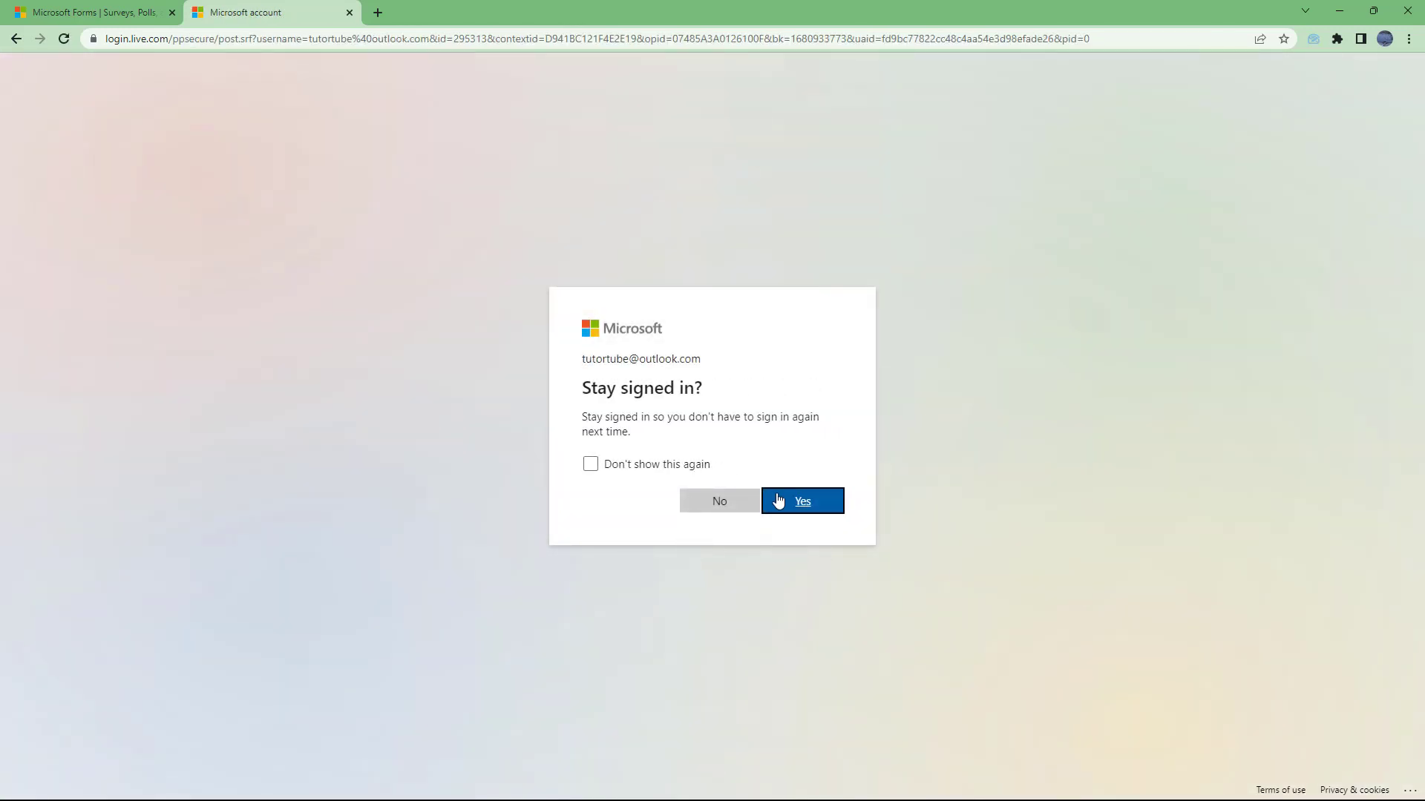
pyautogui.click(803, 501)
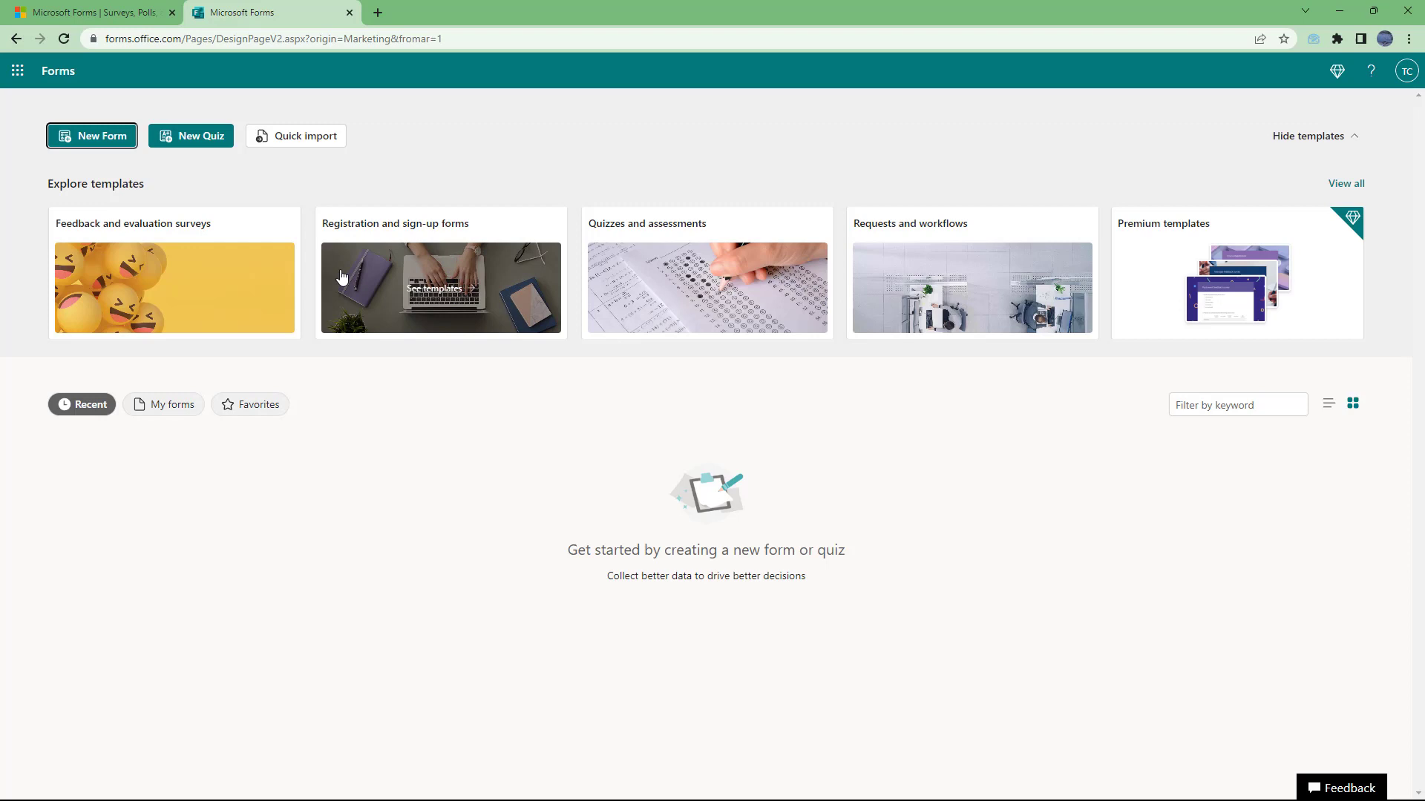
pyautogui.moveTo(478, 420)
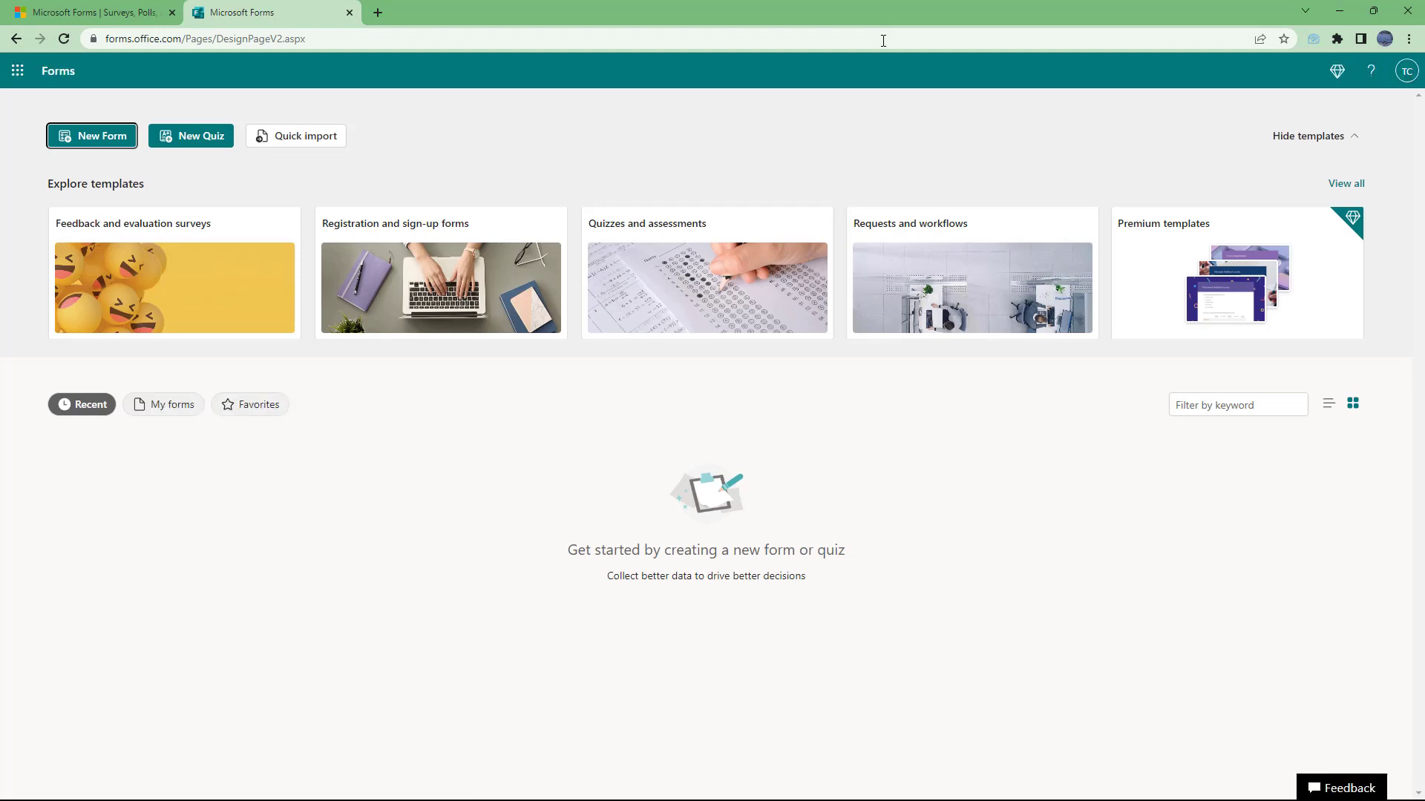
pyautogui.moveTo(510, 121)
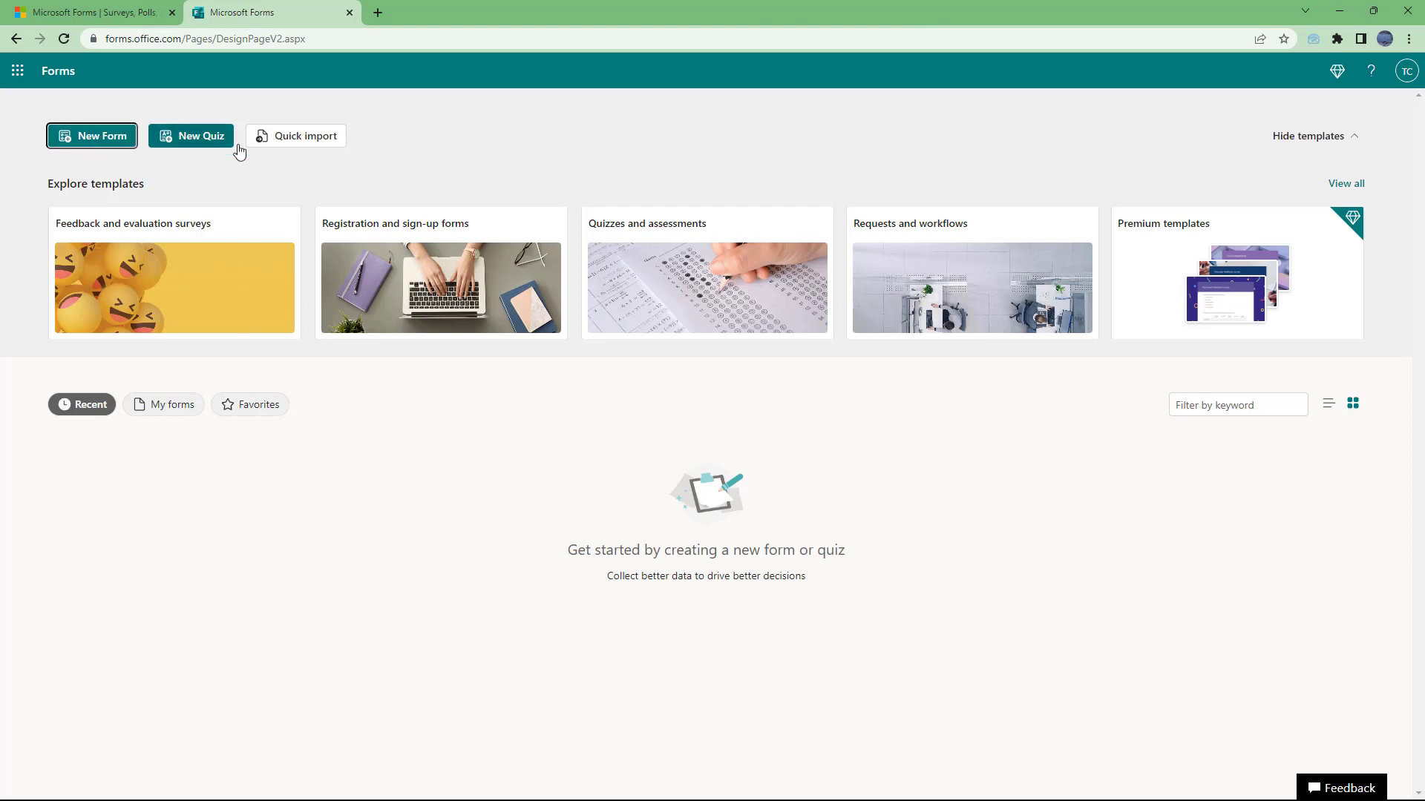
pyautogui.moveTo(1116, 340)
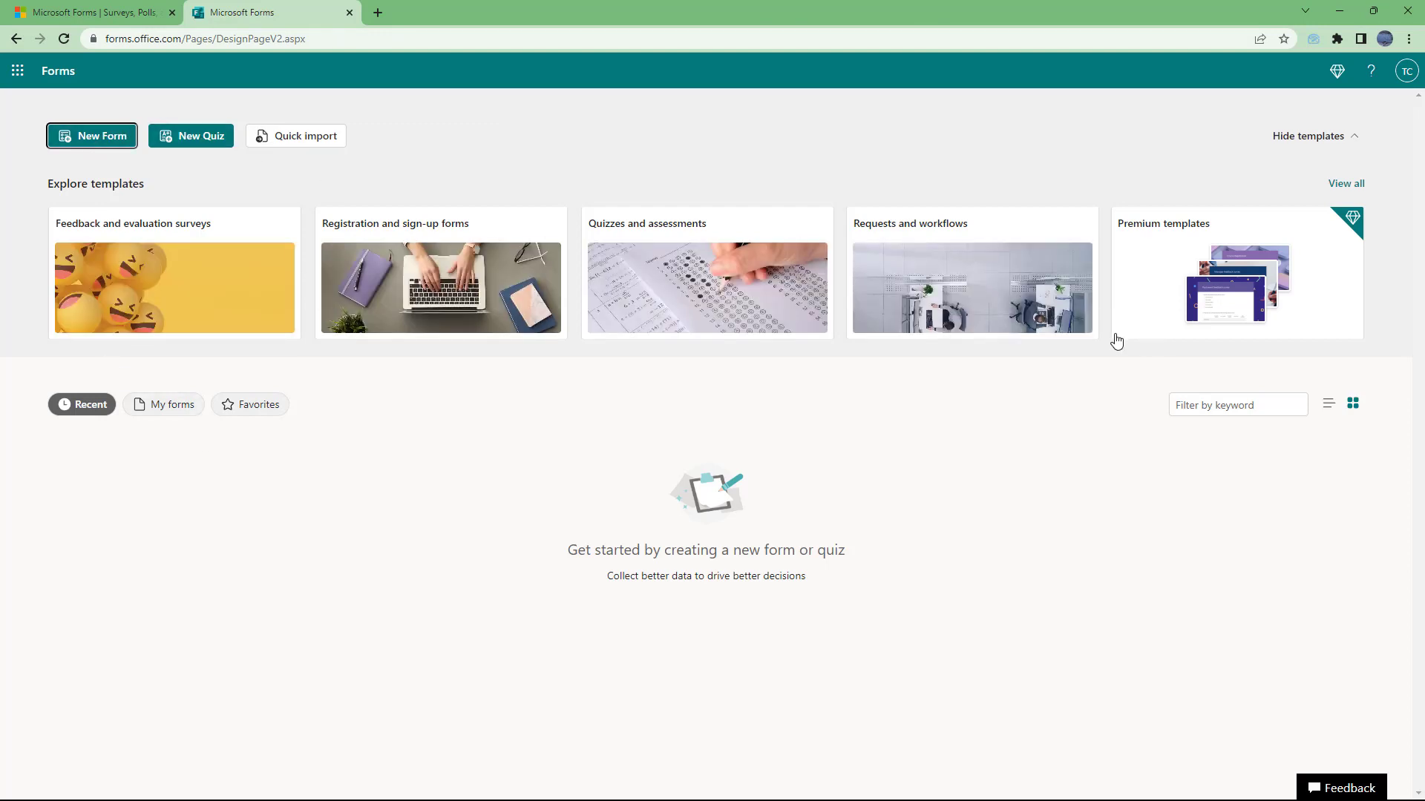
pyautogui.moveTo(1142, 607)
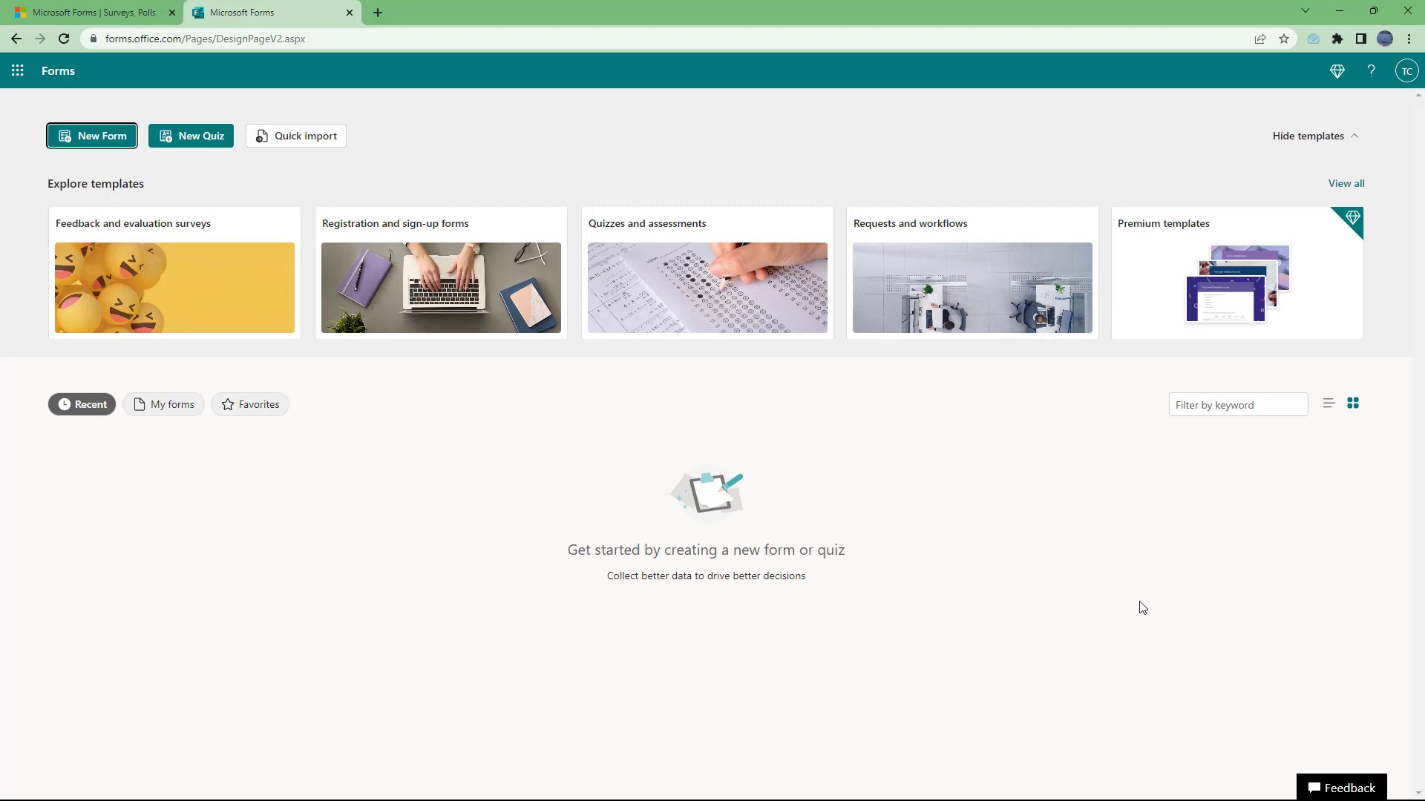